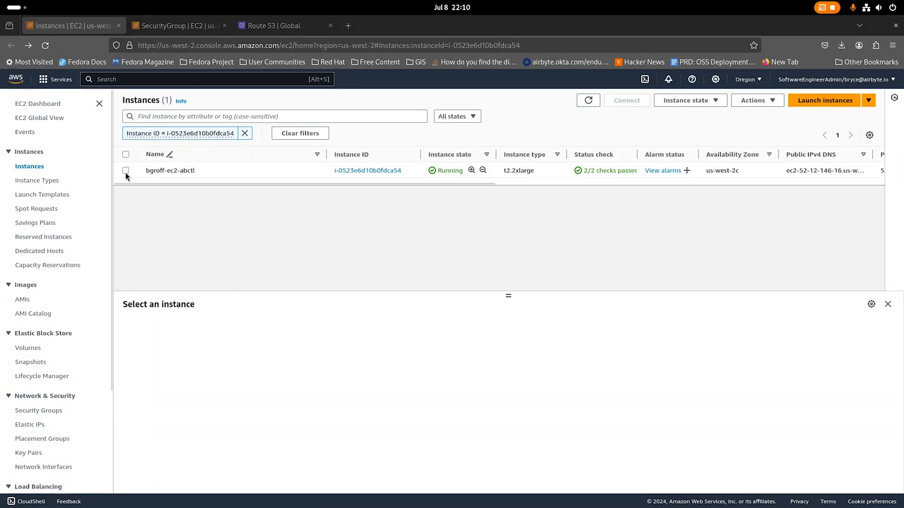
Show the bgroff-ec2-abctl instance's launch-wizard-5 security group and its port 8000 inbound rule
{"action": "left_click", "coordinate": [125, 171]}
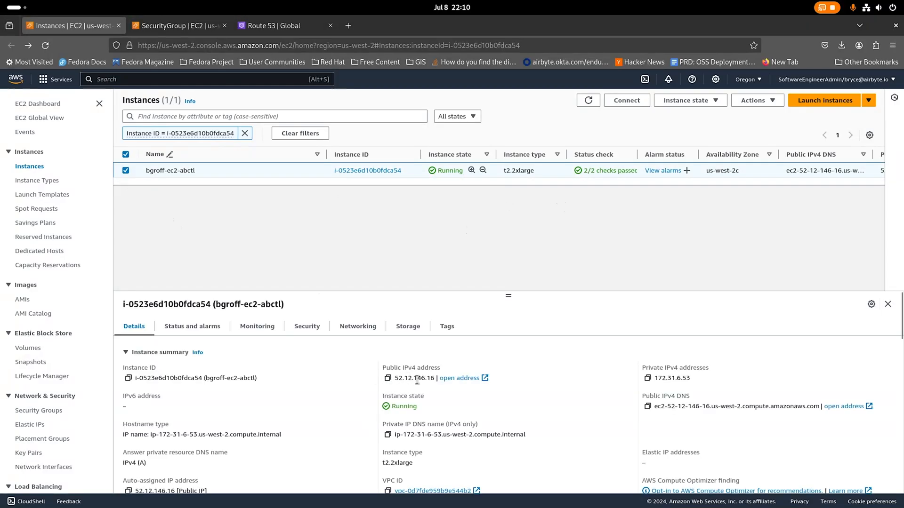
{"action": "left_click", "coordinate": [177, 26]}
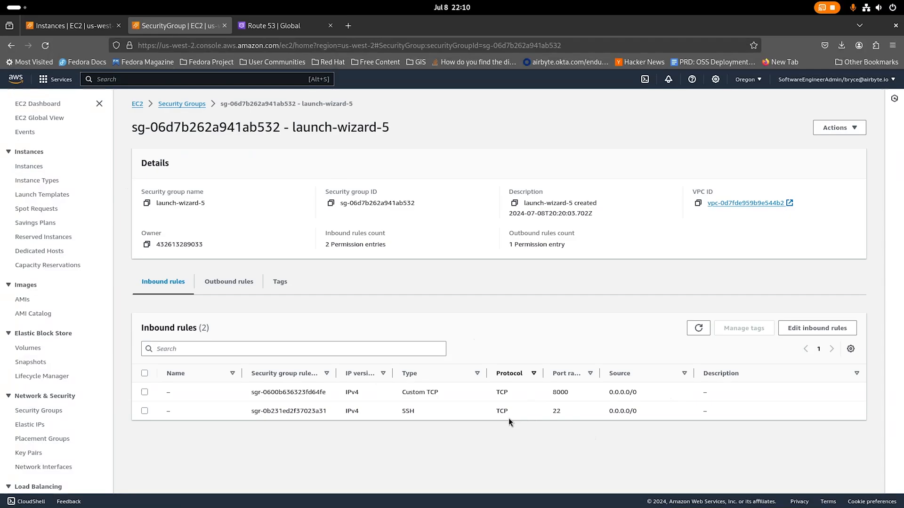
{"action": "left_click", "coordinate": [145, 392]}
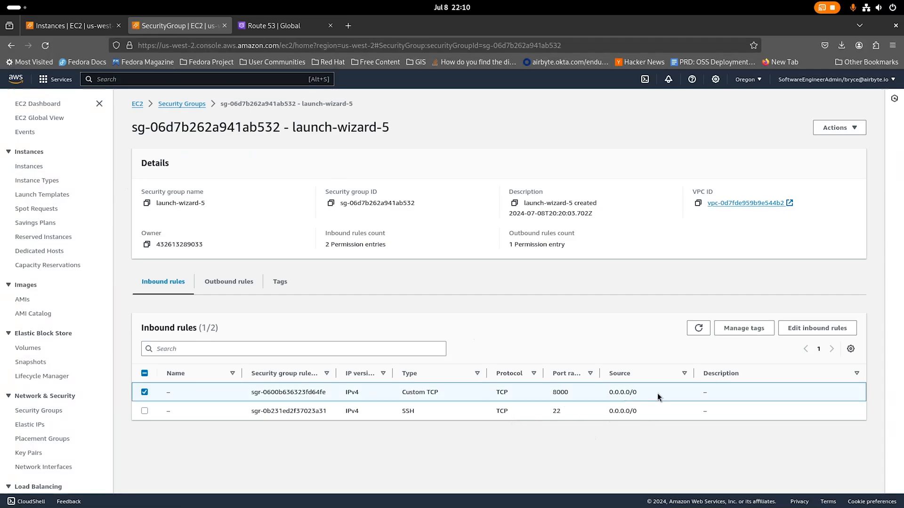
Show the bgroff-ami.abapp.cloud A record (52.12.146.16) in the abapp.cloud hosted zone
{"action": "left_click", "coordinate": [277, 25]}
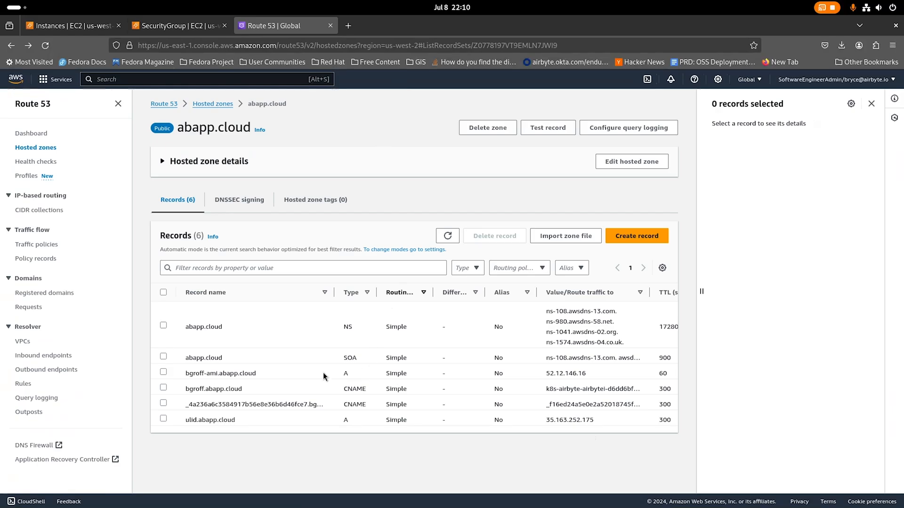
{"action": "left_click", "coordinate": [164, 372]}
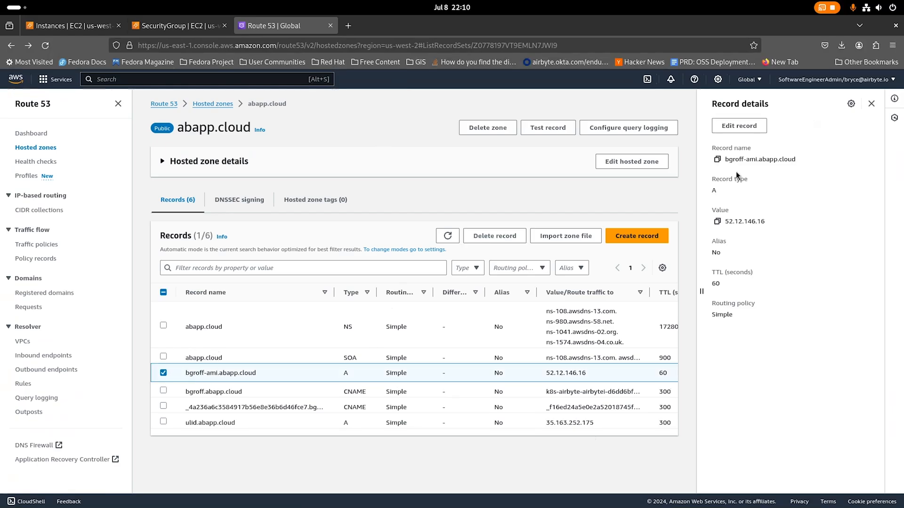
{"action": "mouse_move", "coordinate": [775, 181]}
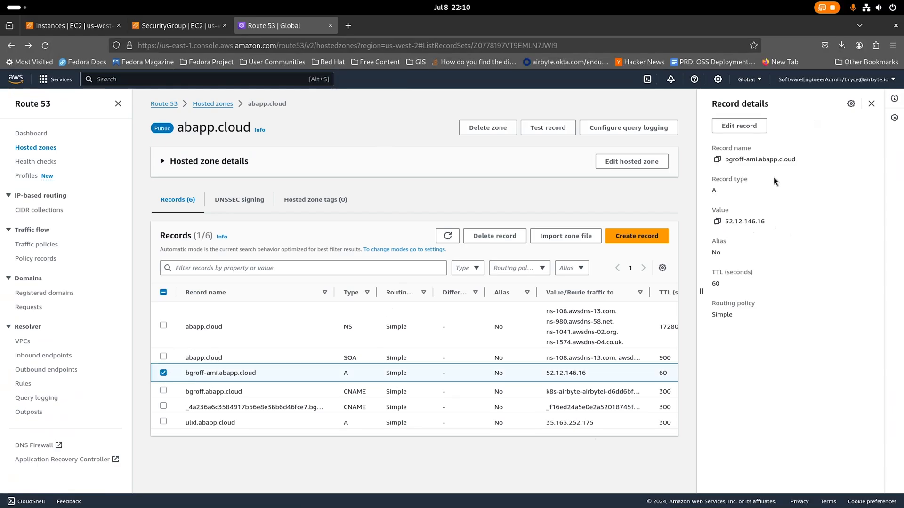
{"action": "double_click", "coordinate": [758, 159]}
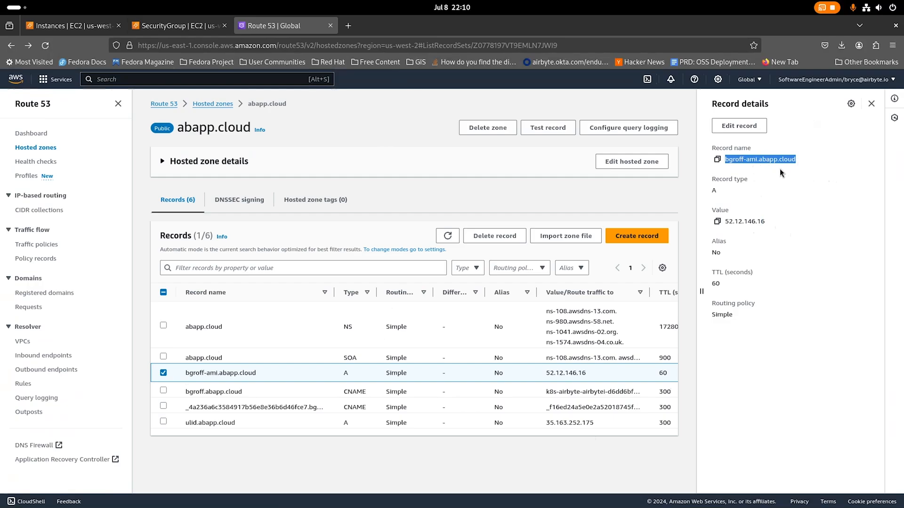
{"action": "mouse_move", "coordinate": [374, 151]}
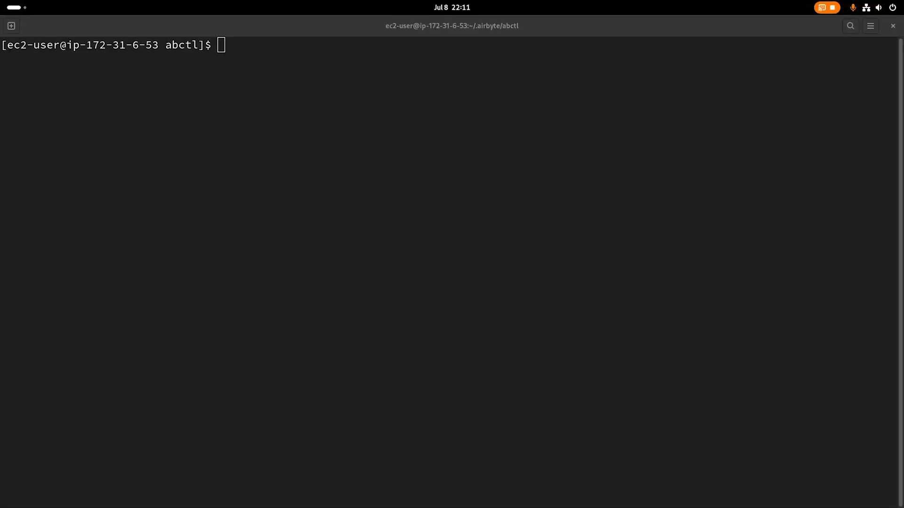
Install docker via yum, add ec2-user to the docker group, and exit the SSH session
{"action": "type", "text": "sudo yum install -y docker"}
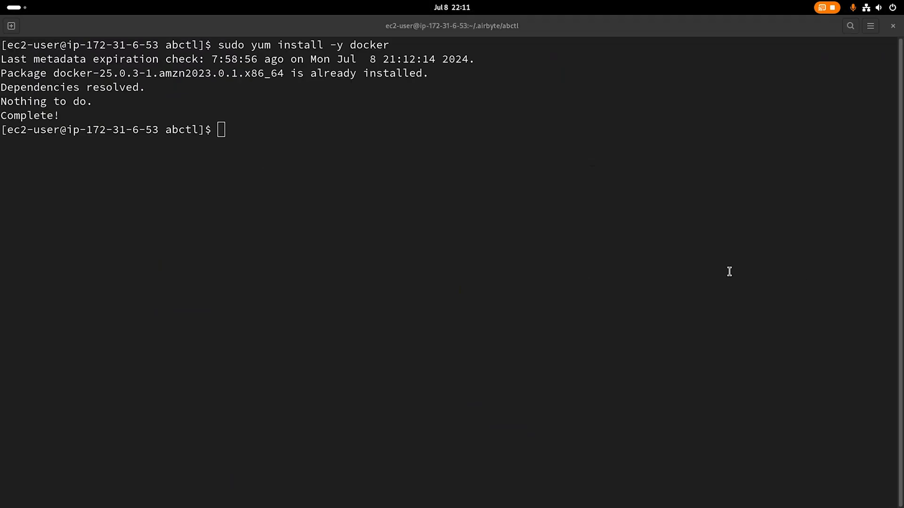
{"action": "type", "text": "sudo service docker start"}
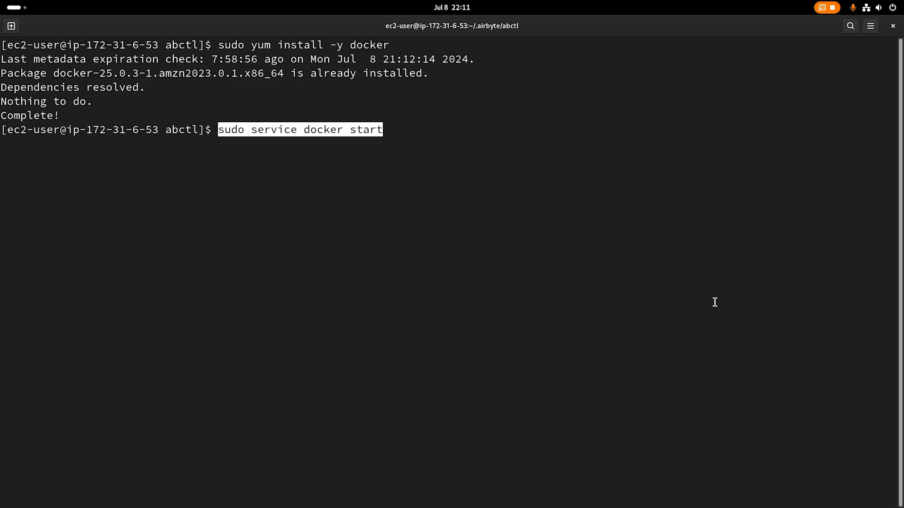
{"action": "key", "text": "ctrl+c"}
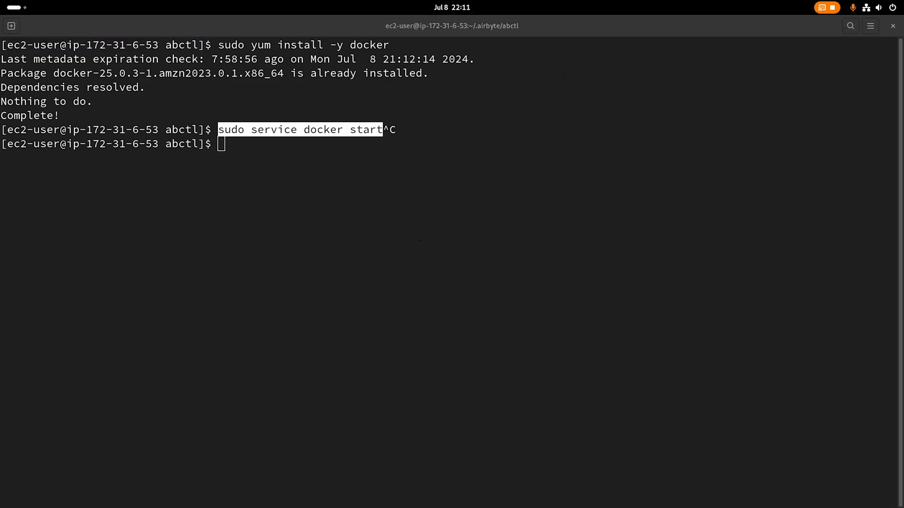
{"action": "mouse_move", "coordinate": [323, 256]}
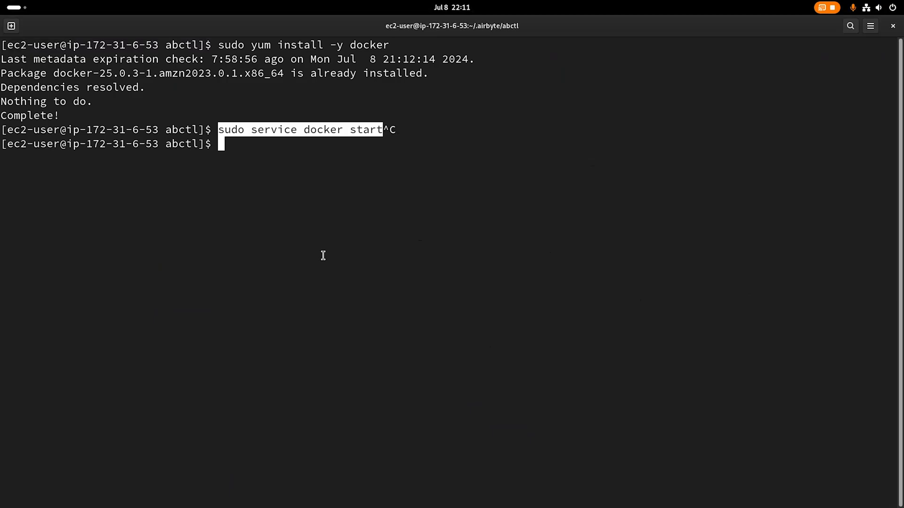
{"action": "type", "text": "sudo usermod -a -G docker ec2-user"}
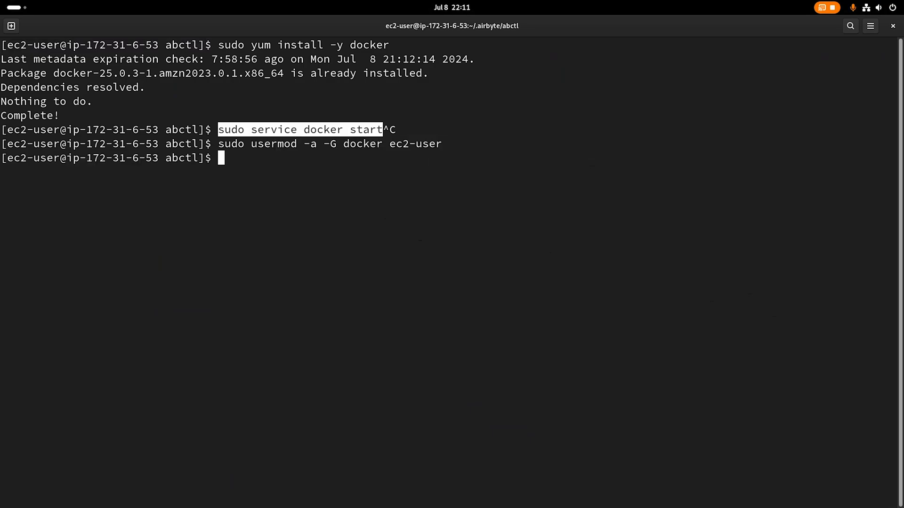
{"action": "type", "text": "exot"}
{"action": "type", "text": "docker ps"}
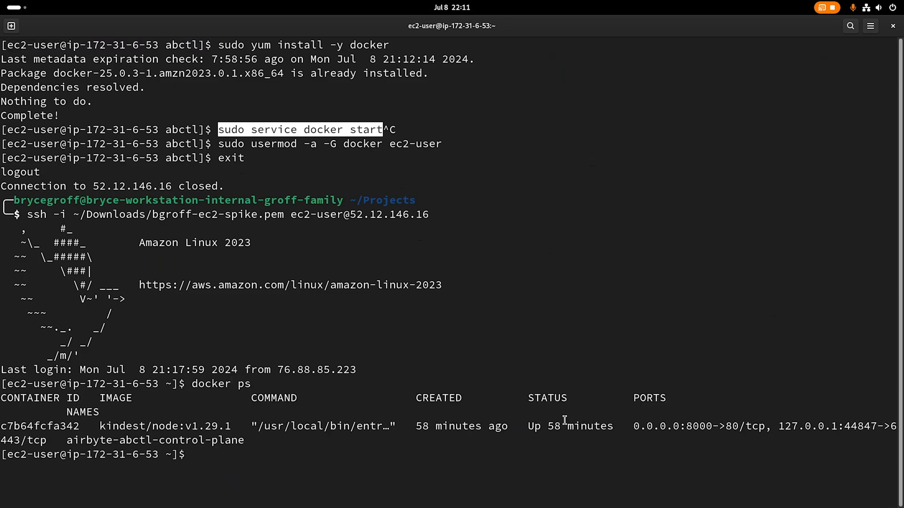
{"action": "mouse_move", "coordinate": [411, 416]}
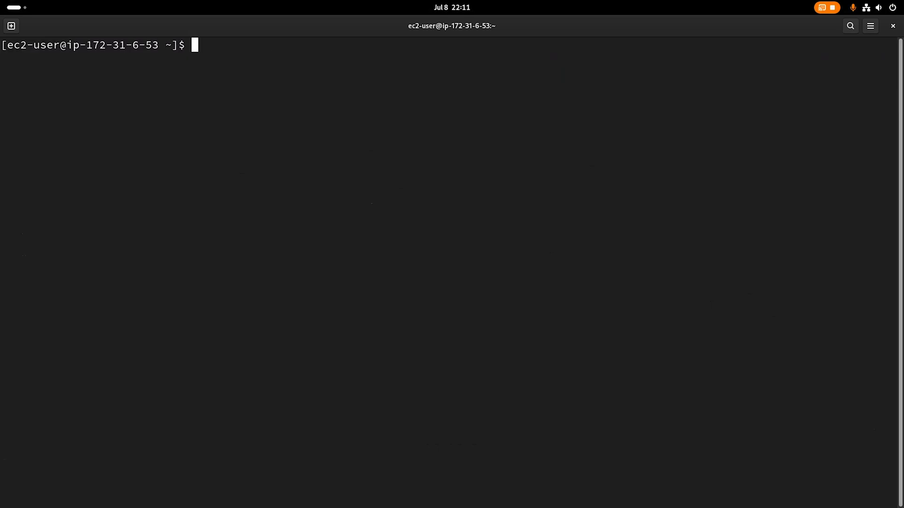
{"action": "mouse_move", "coordinate": [458, 71]}
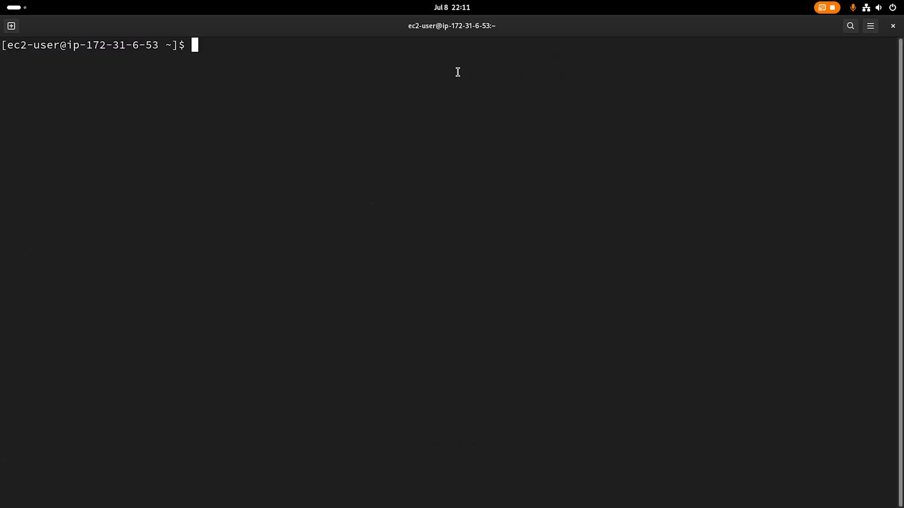
Install abctl via the get.airbyte.com script, check its version, and uninstall the old local cluster
{"action": "type", "text": "curl -LsfS https://get.airbyte.com | bash -"}
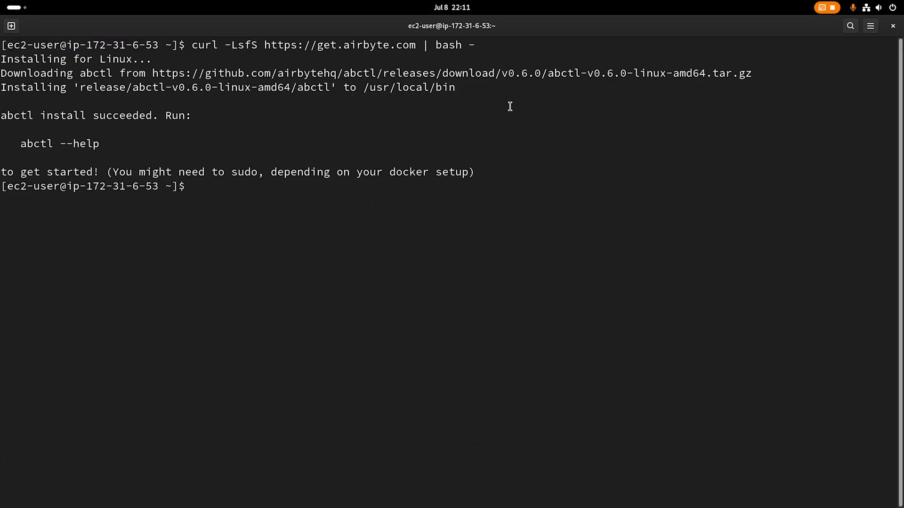
{"action": "type", "text": "abctl version"}
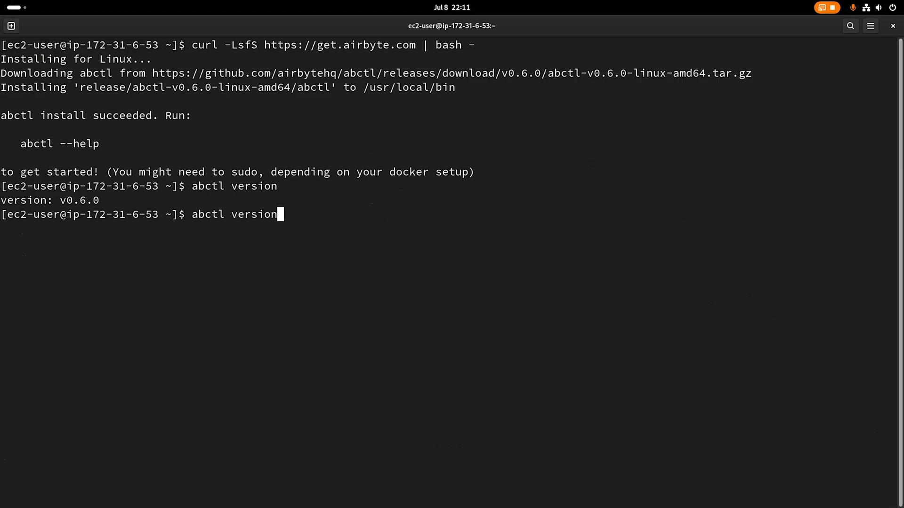
{"action": "type", "text": "lcoal"}
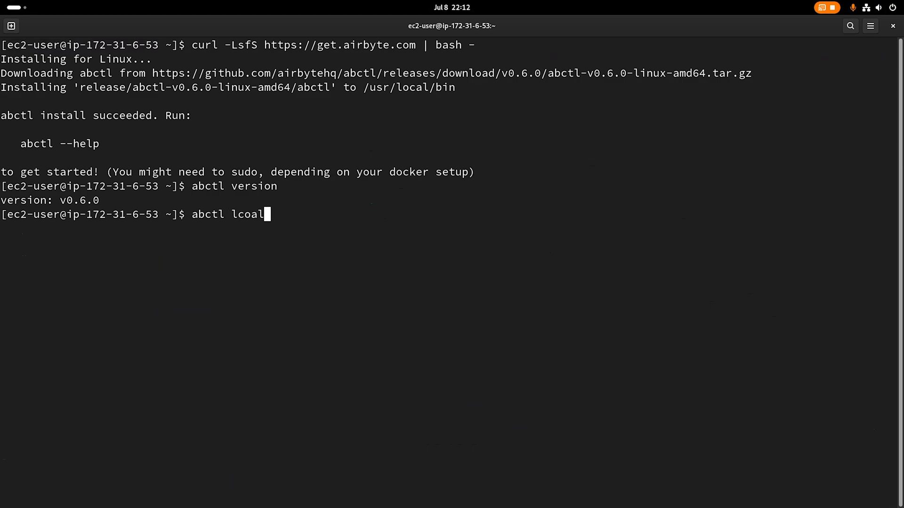
{"action": "type", "text": "local uninstall"}
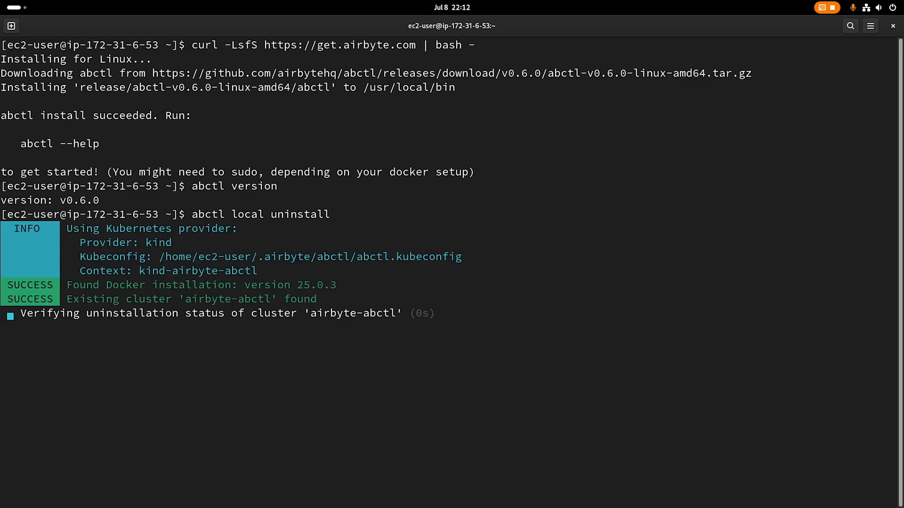
Run abctl local install until Airbyte installation is reported complete
{"action": "type", "text": "cl"}
{"action": "type", "text": "abct"}
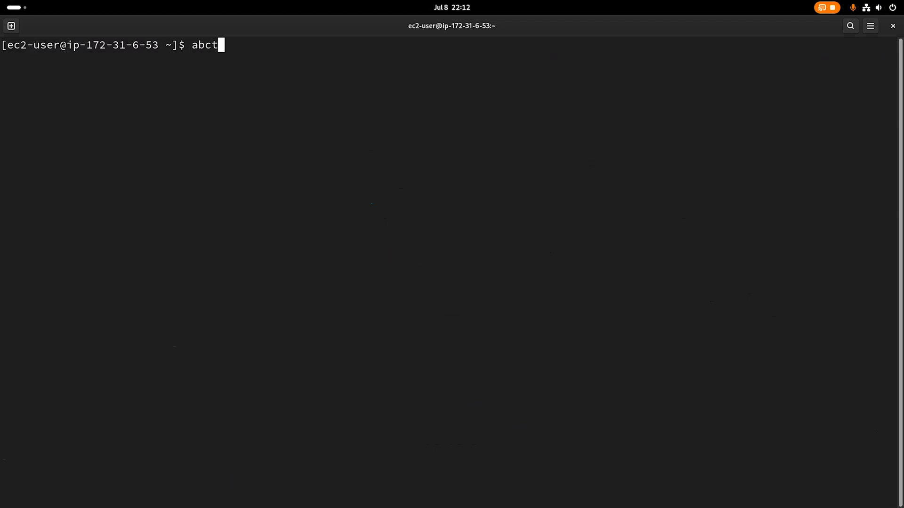
{"action": "type", "text": "l local install"}
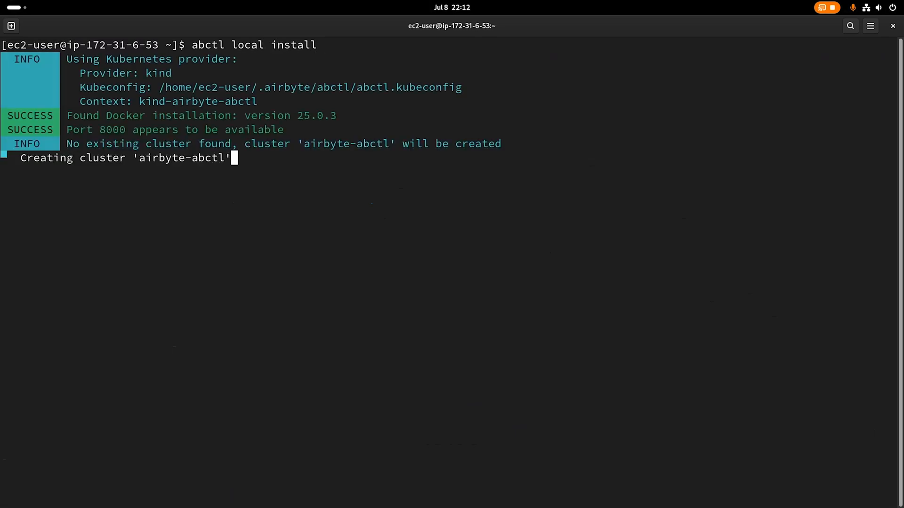
{"action": "mouse_move", "coordinate": [132, 321]}
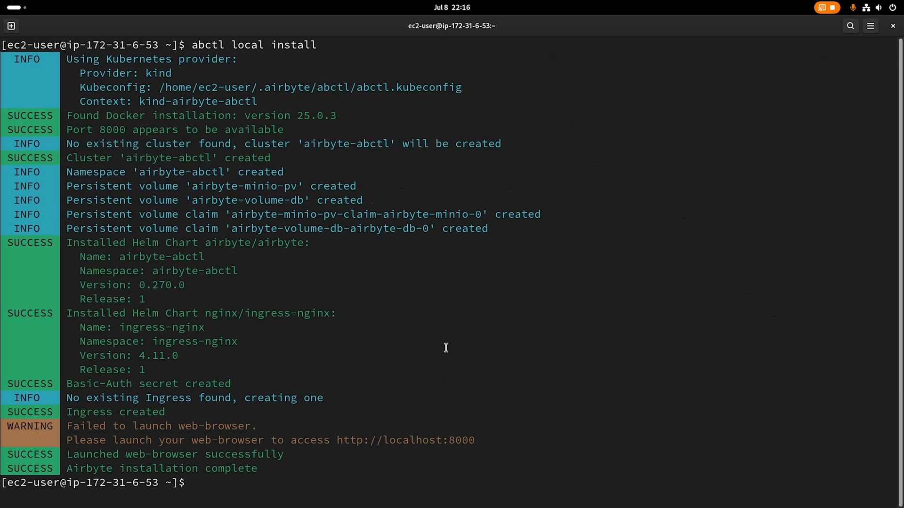
{"action": "type", "text": "kubectl"}
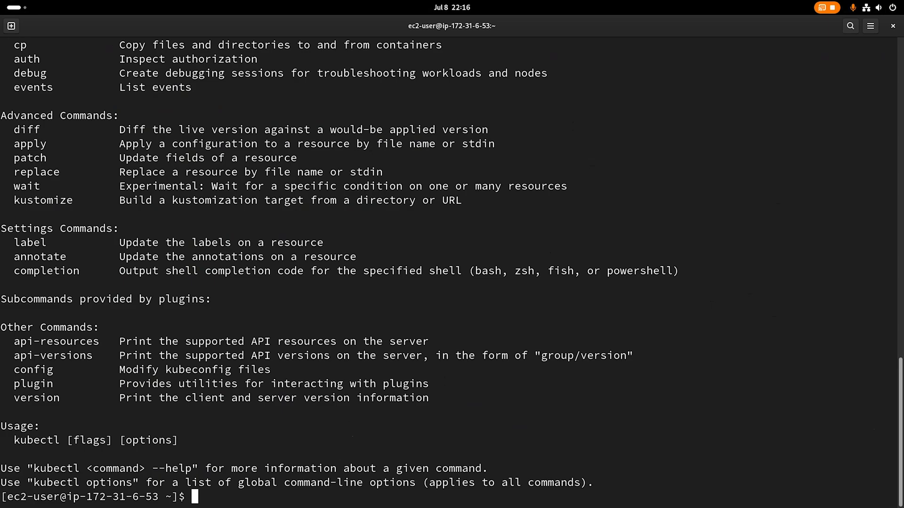
Run kubectl edit -n airbyte-abctl ingress, which is refused
{"action": "type", "text": "kubectl"}
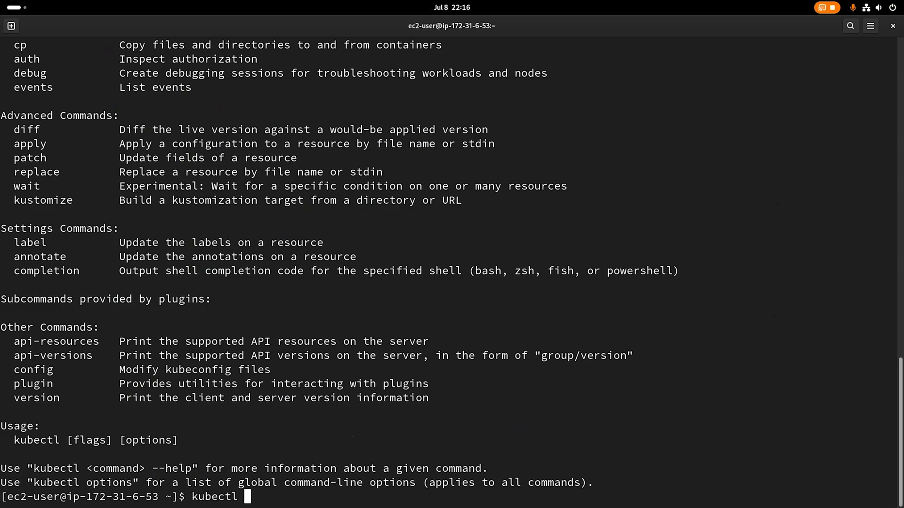
{"action": "type", "text": "edit -n a"}
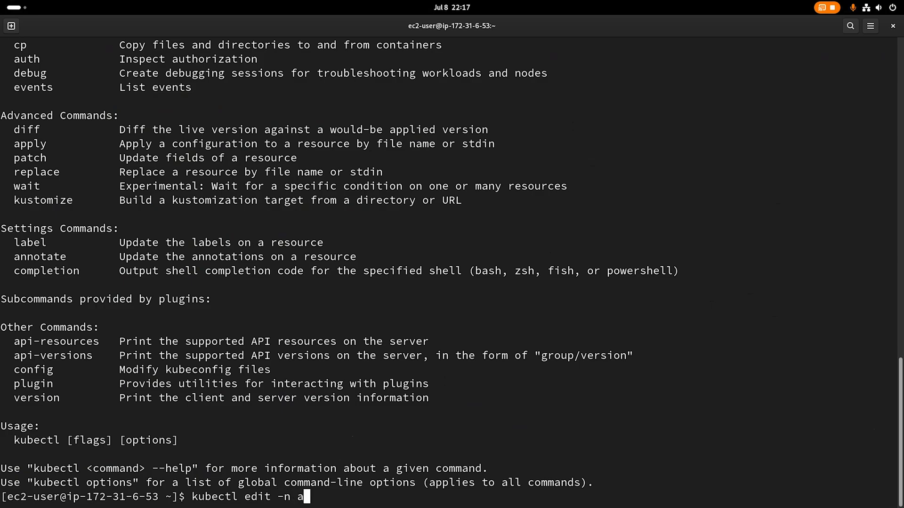
{"action": "type", "text": "irbyt"}
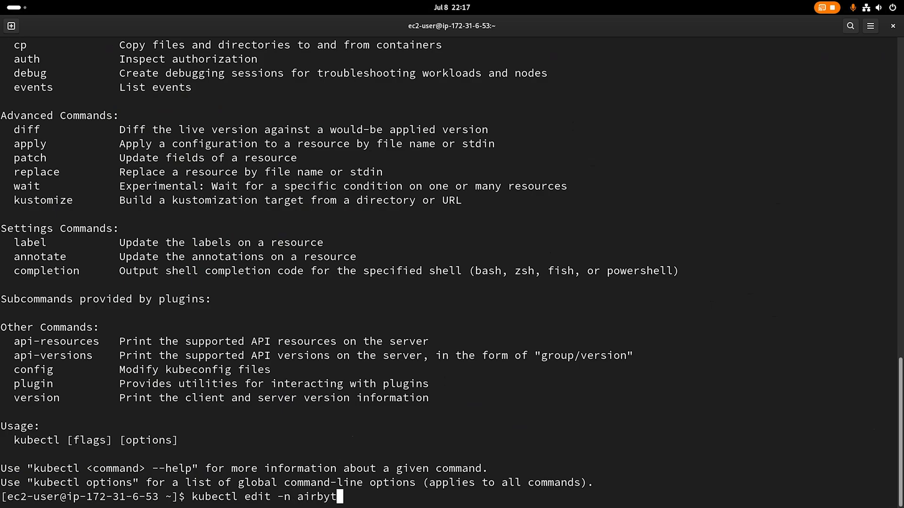
{"action": "type", "text": "e-abctl"}
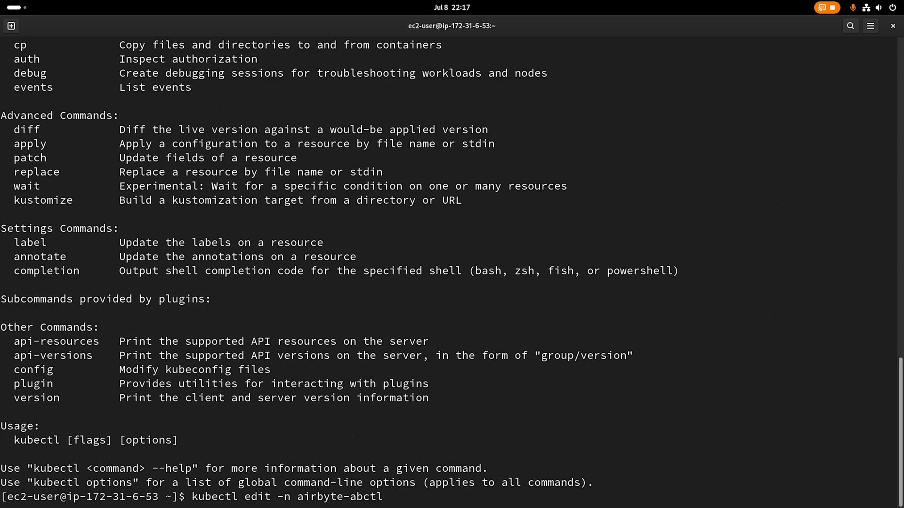
{"action": "type", "text": "ingress"}
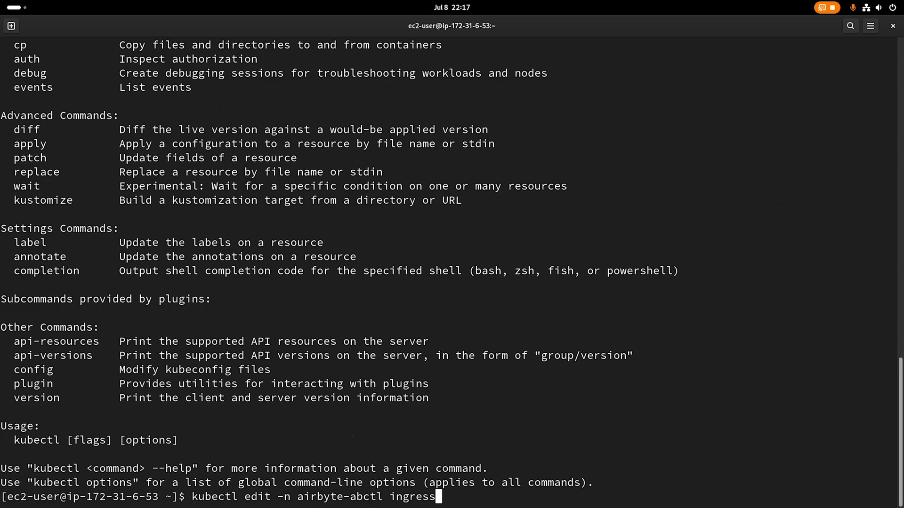
{"action": "key", "text": "Return"}
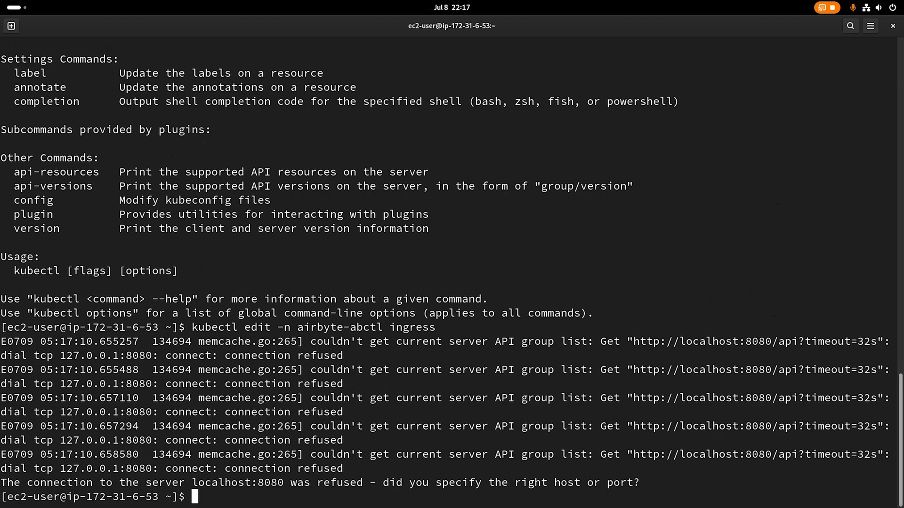
Rerun the ingress edit with --kubeconfig ~/.airbyte/abctl/abctl.kubeconfig
{"action": "type", "text": "kubectl edit -n airbyte-abctl ingress --k"}
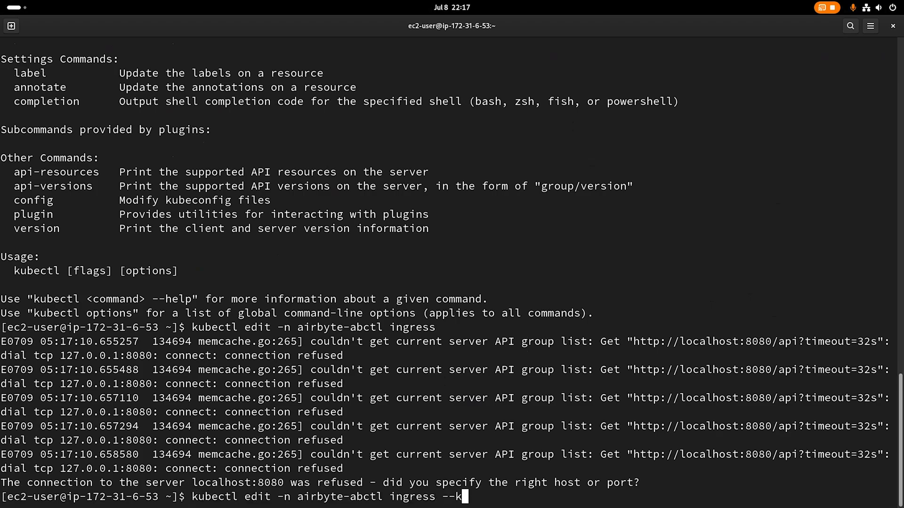
{"action": "type", "text": "yyb"}
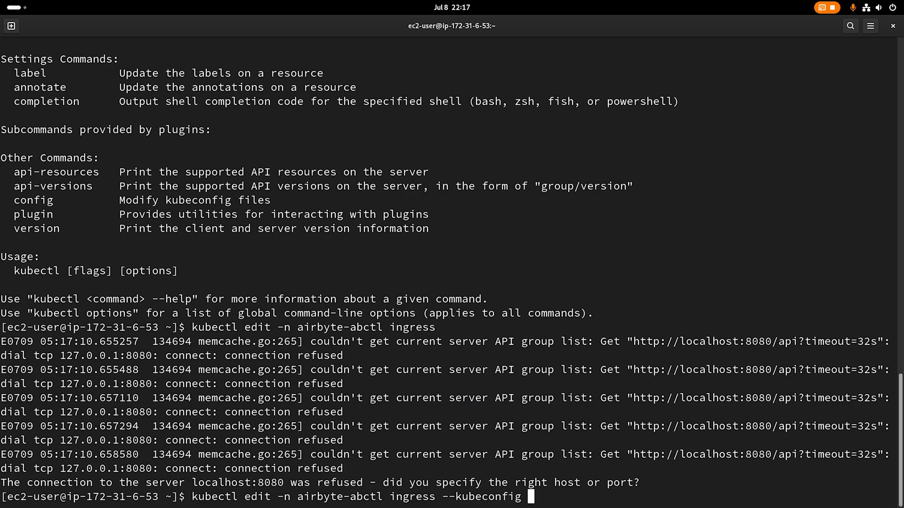
{"action": "type", "text": "~/.airbyte/a"}
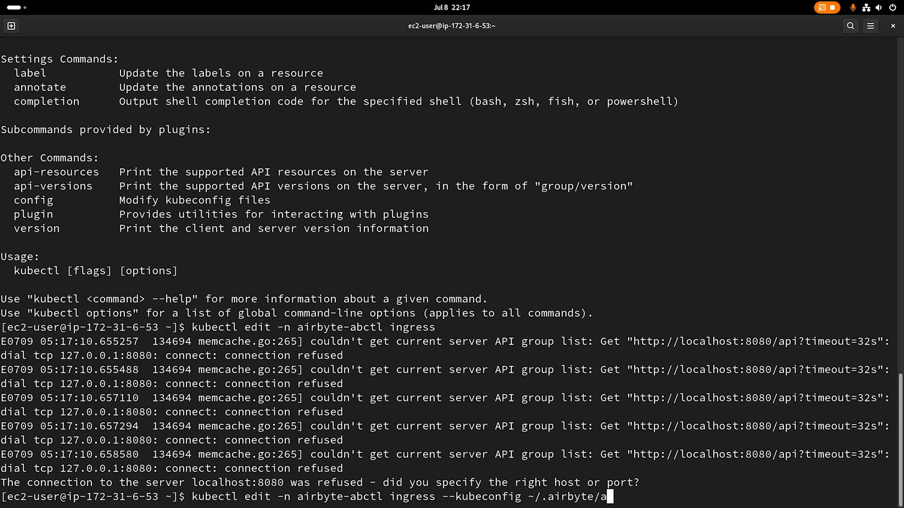
{"action": "type", "text": "bctl/abctl.kubeconfig"}
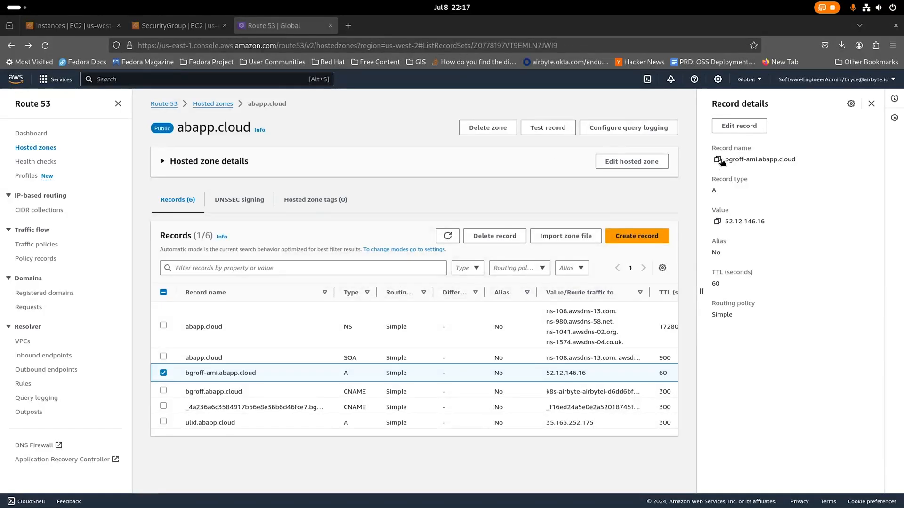
Copy bgroff-ami.abapp.cloud from Route 53 and paste it as the ingress host in Terminal
{"action": "left_click", "coordinate": [717, 159]}
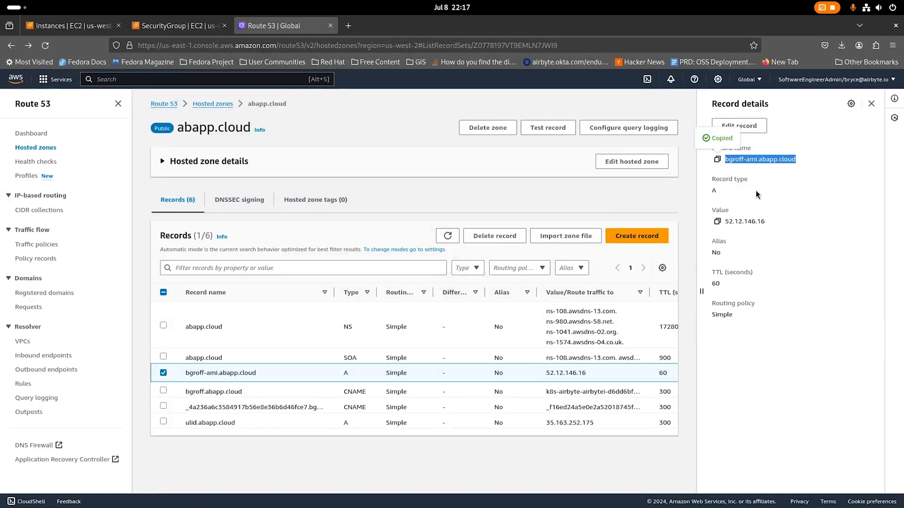
{"action": "key", "text": "Alt+Tab"}
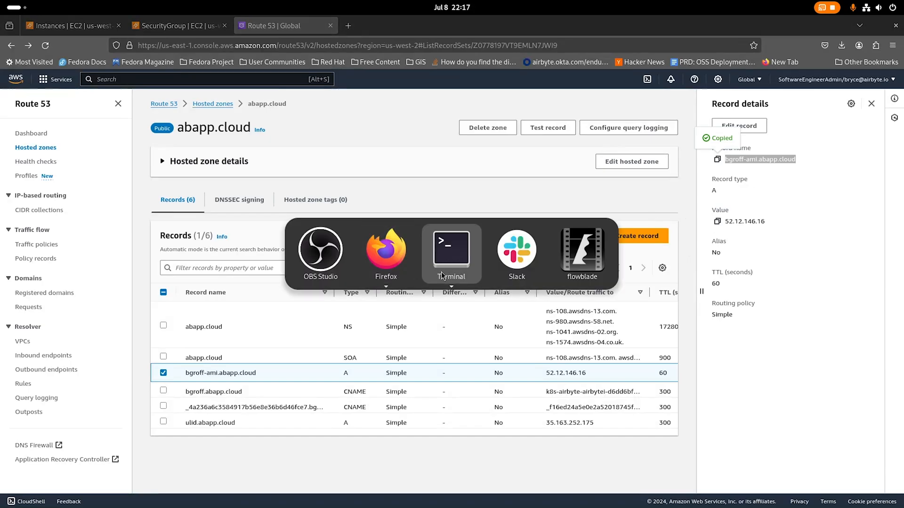
{"action": "left_click", "coordinate": [451, 251]}
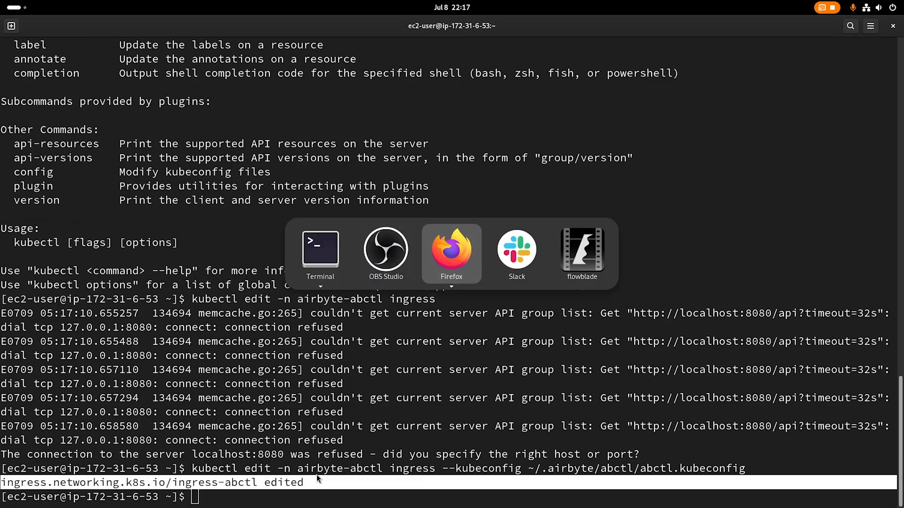
Load Airbyte at bgroff-ami.abapp.cloud:8000, then review the security group's port 8000 rule
{"action": "left_click", "coordinate": [451, 251]}
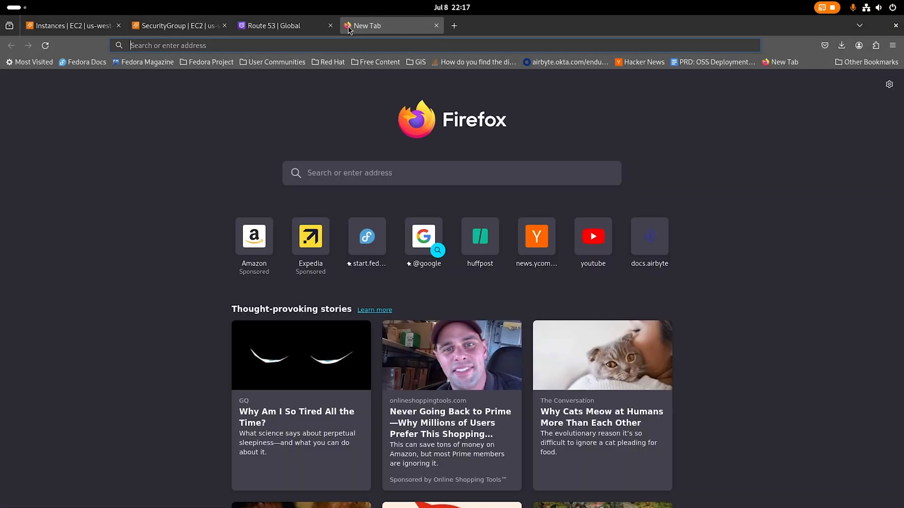
{"action": "type", "text": "bgroff-ami.abapp.cloud:8000/workspaces/9e64a145-70e4-48cd-8922-5c476bd9c822/connections"}
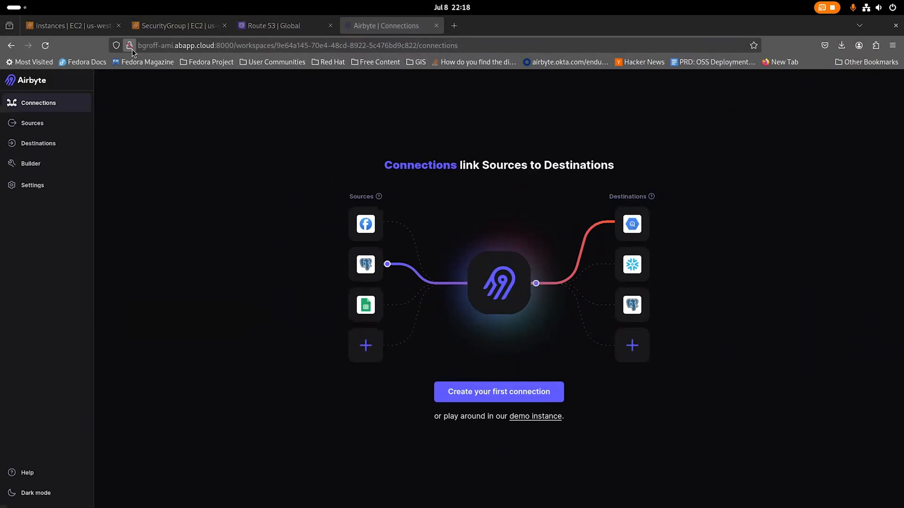
{"action": "left_click", "coordinate": [179, 25]}
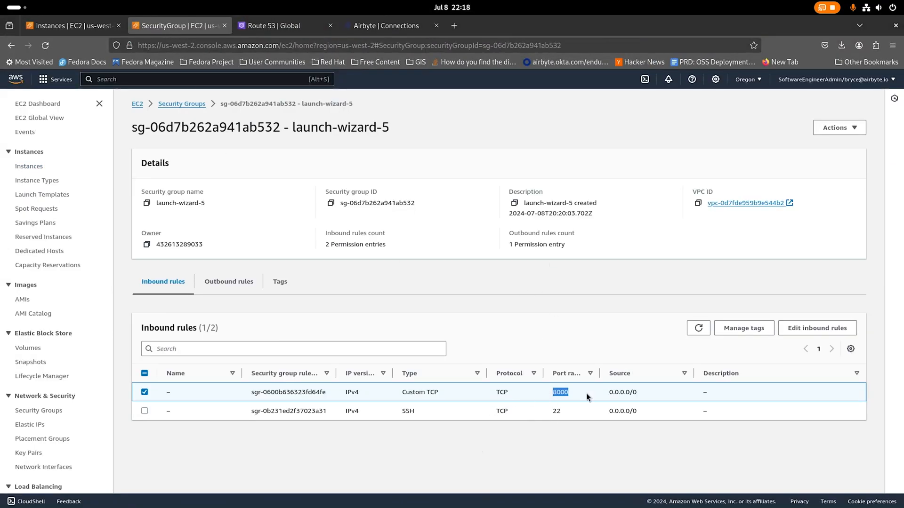